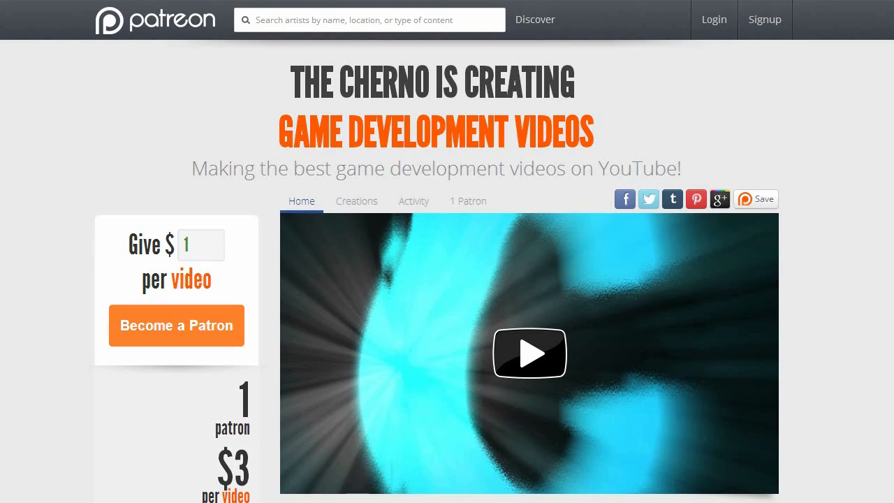
scroll(down, 3)
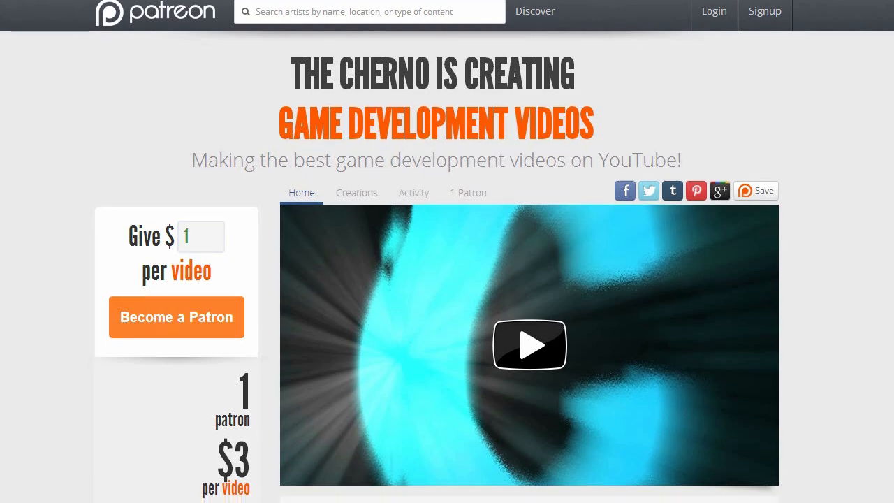
scroll(down, 3)
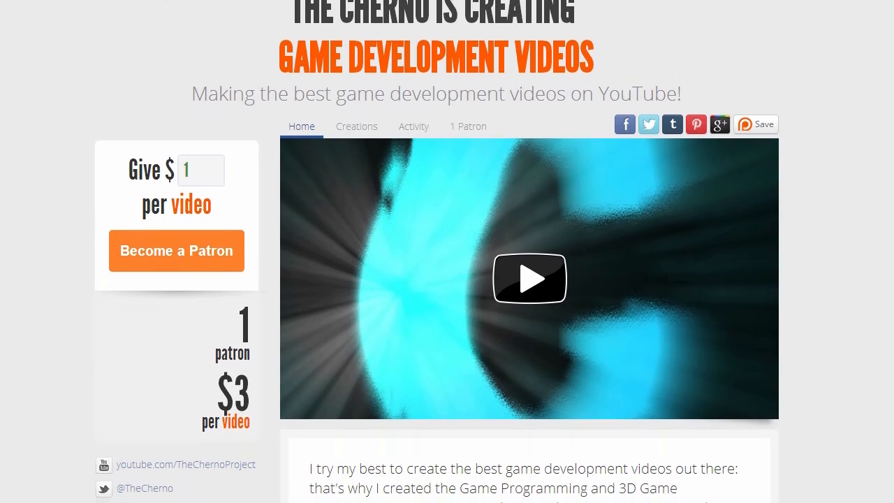
scroll(down, 3)
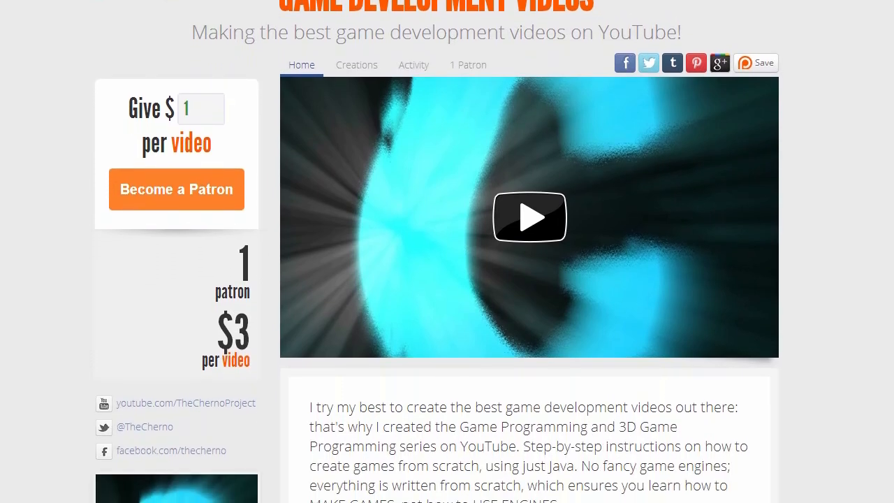
scroll(down, 3)
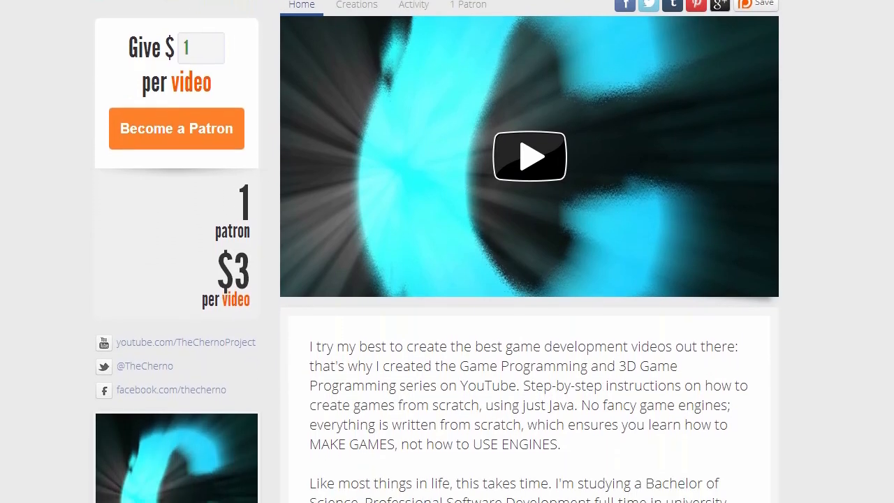
scroll(down, 3)
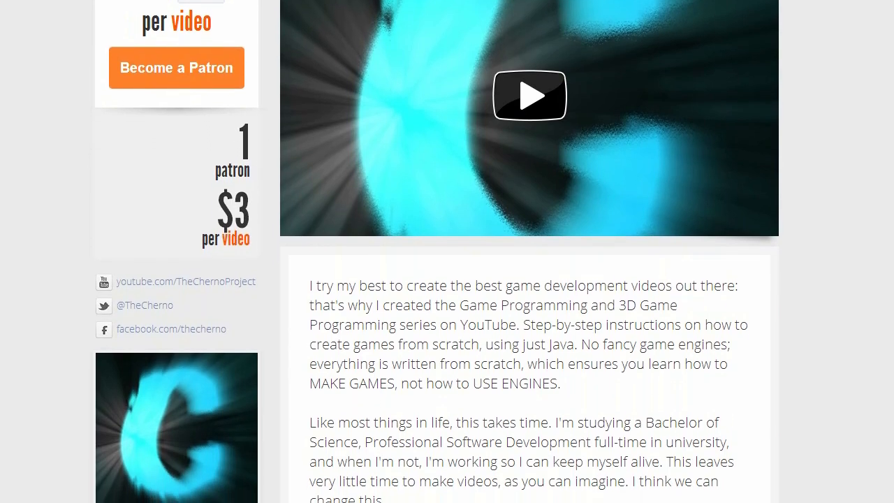
scroll(down, 3)
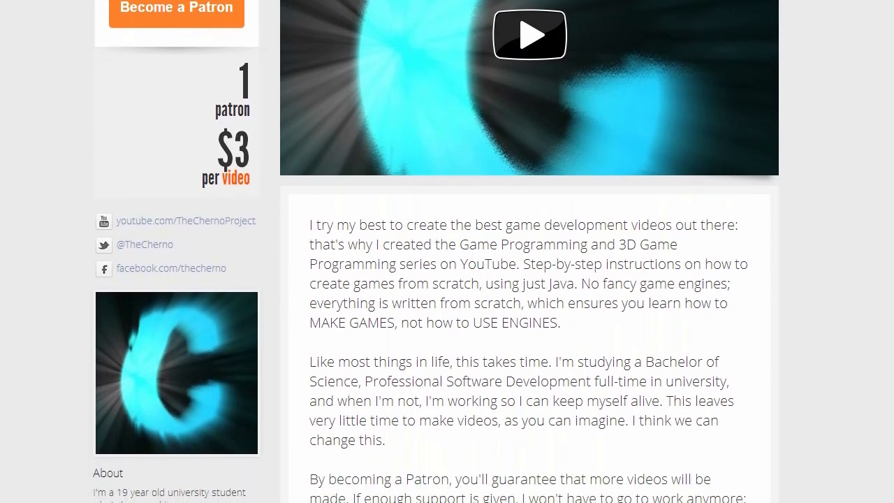
scroll(down, 3)
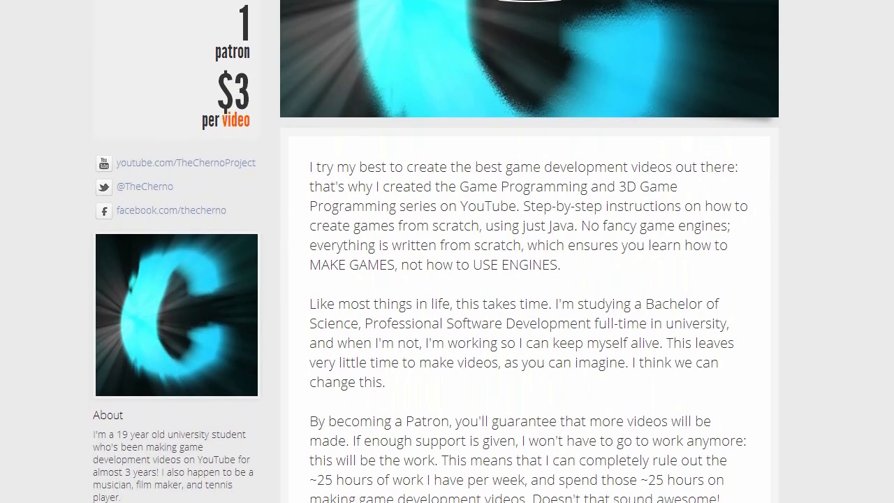
scroll(down, 3)
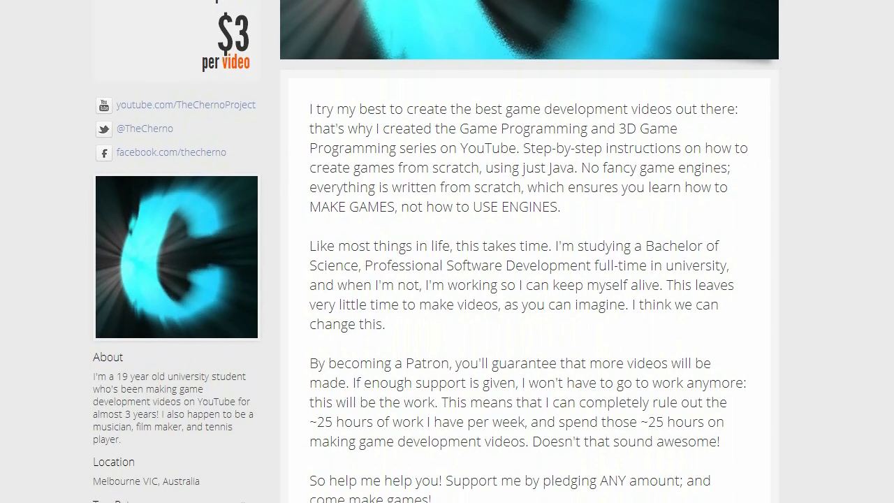
scroll(down, 3)
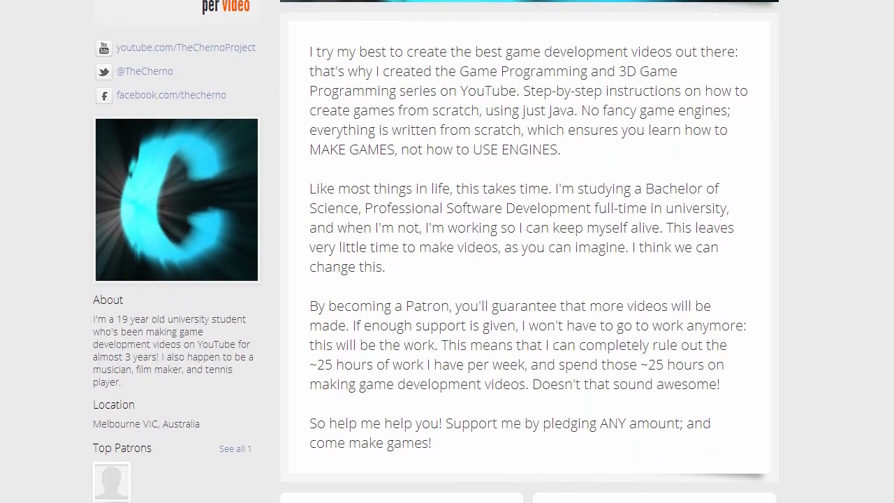
scroll(down, 3)
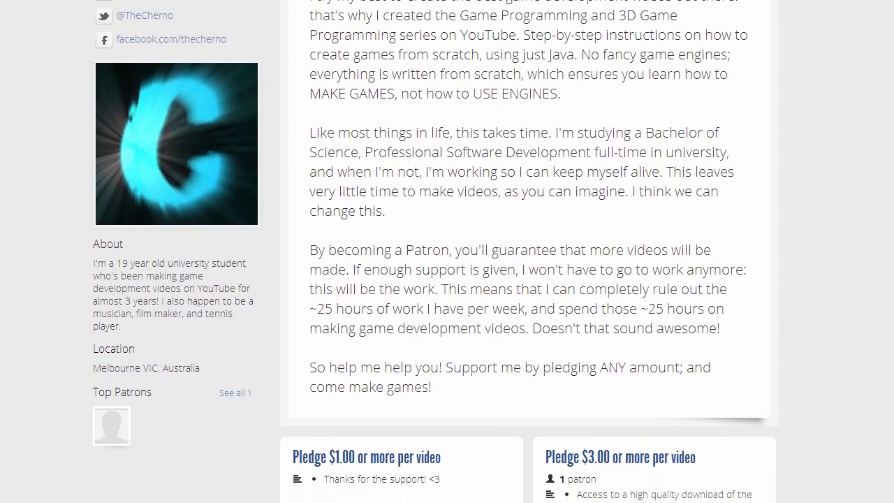
scroll(down, 3)
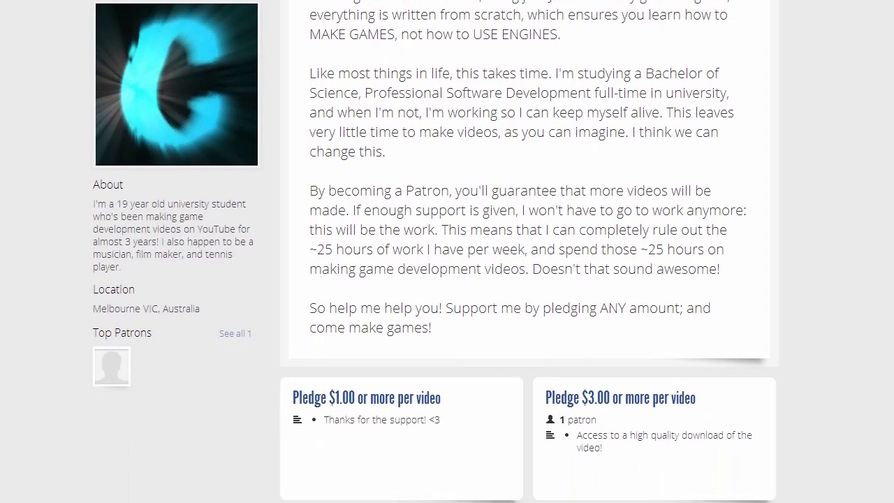
scroll(down, 3)
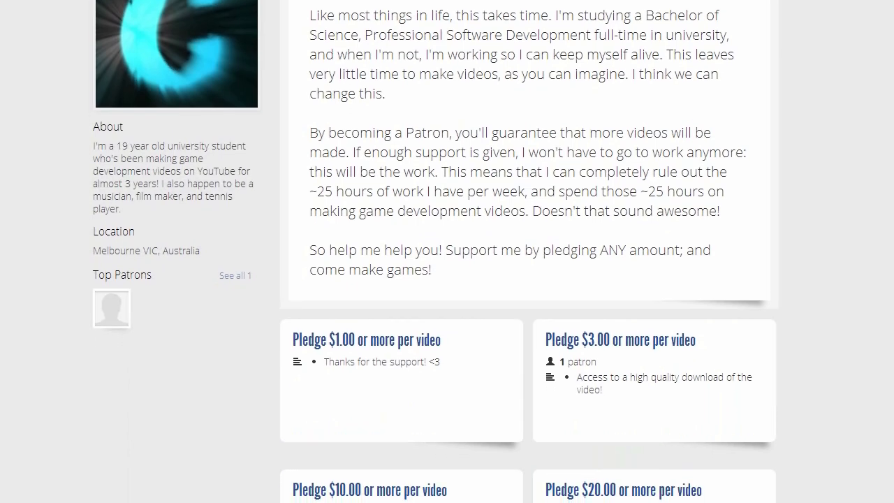
scroll(down, 3)
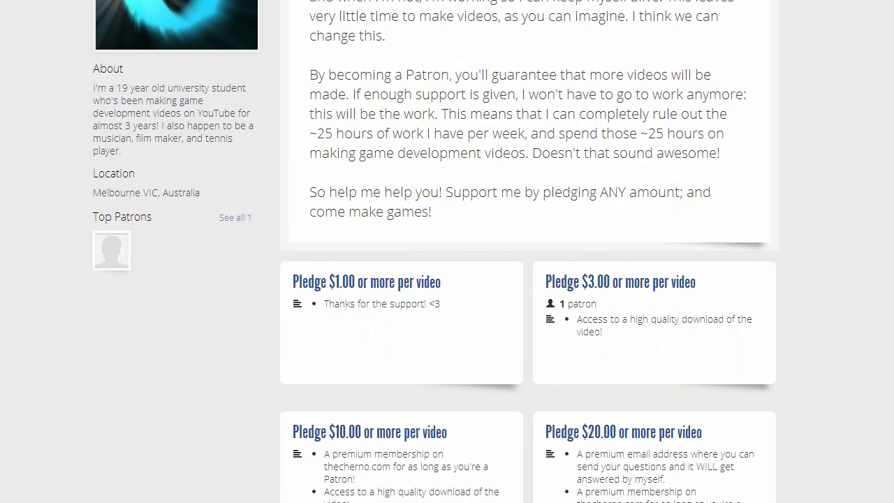
scroll(down, 3)
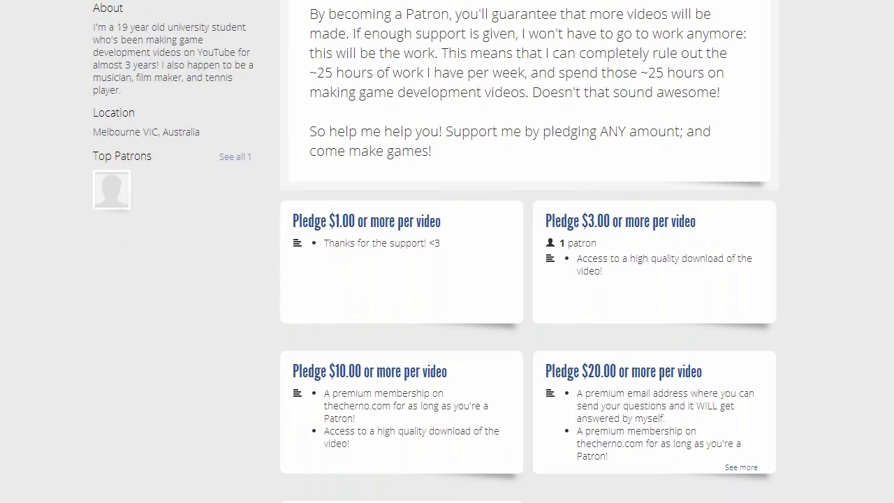
scroll(down, 3)
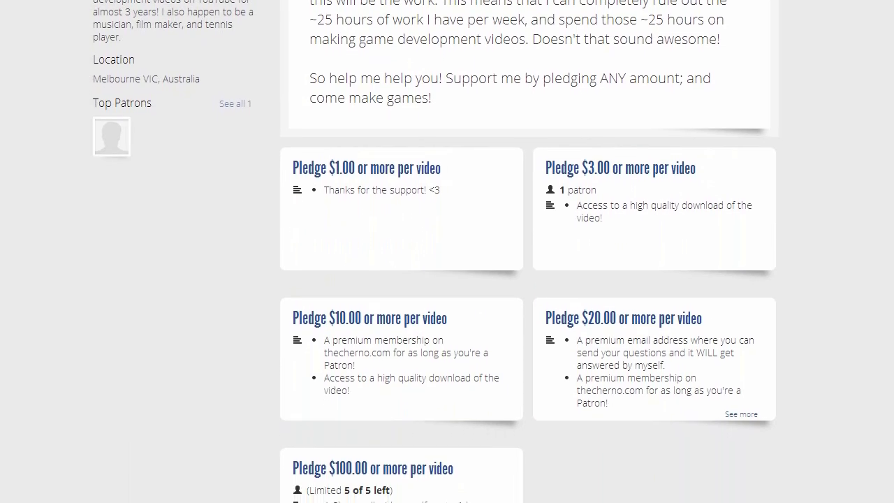
scroll(down, 3)
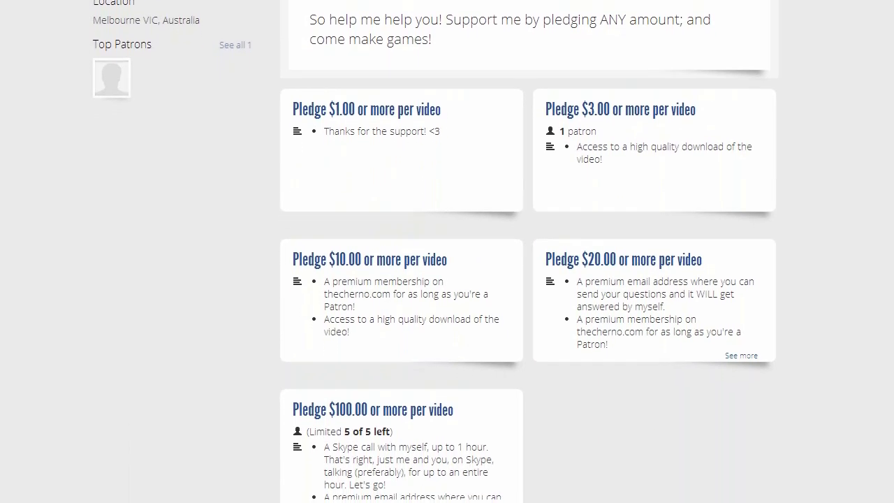
scroll(down, 3)
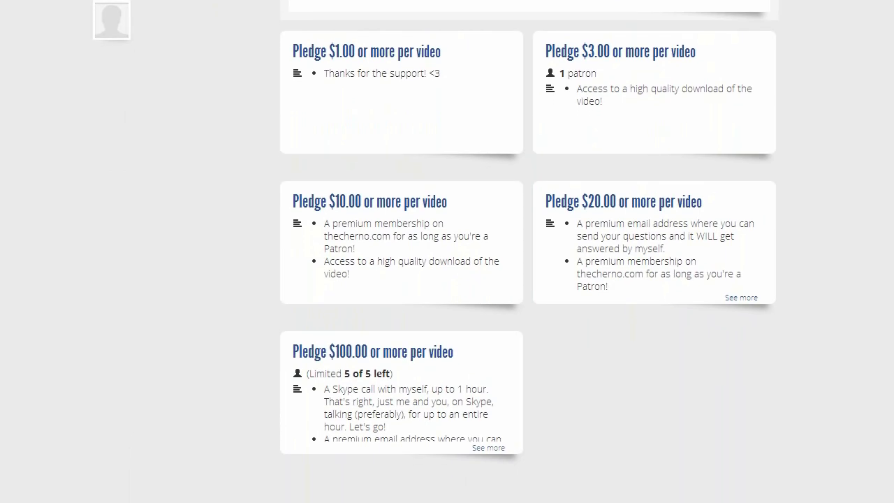
scroll(down, 3)
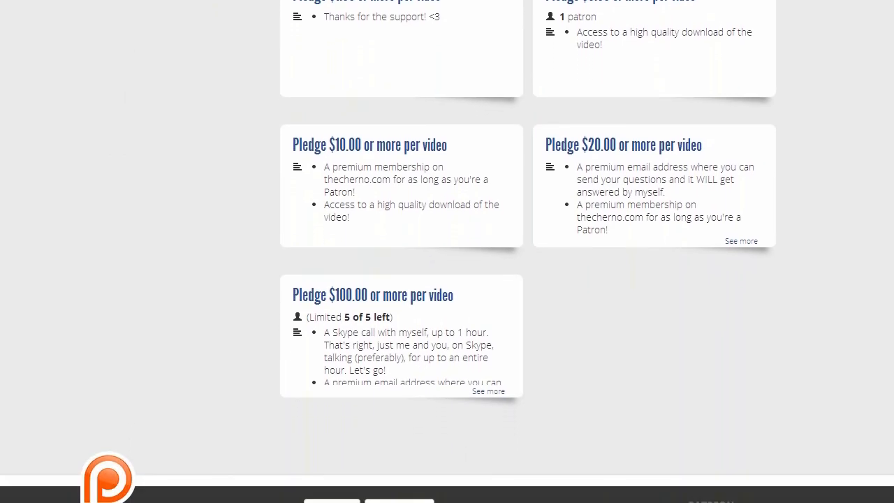